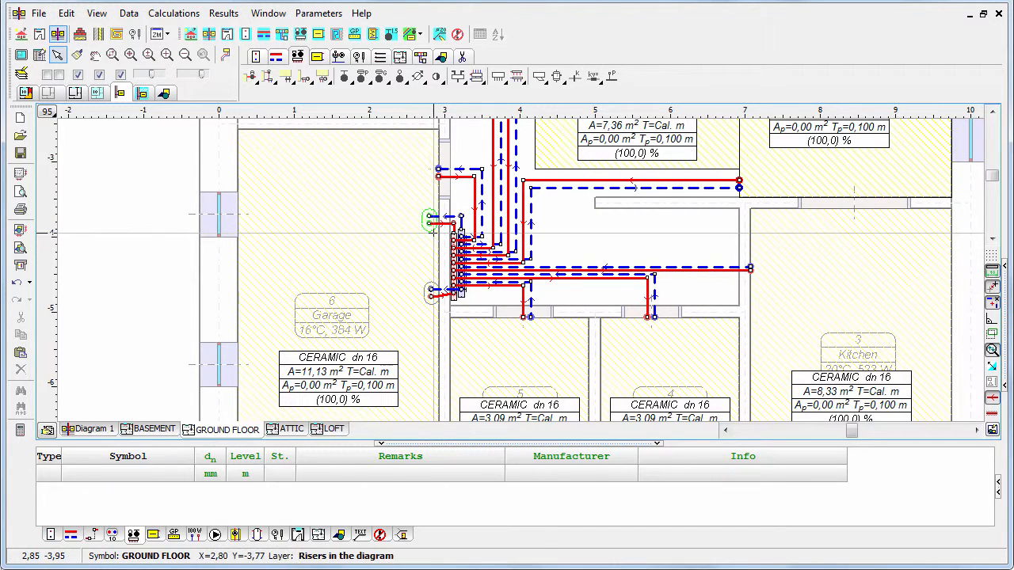
{"action": "mouse_move", "coordinate": [427, 230]}
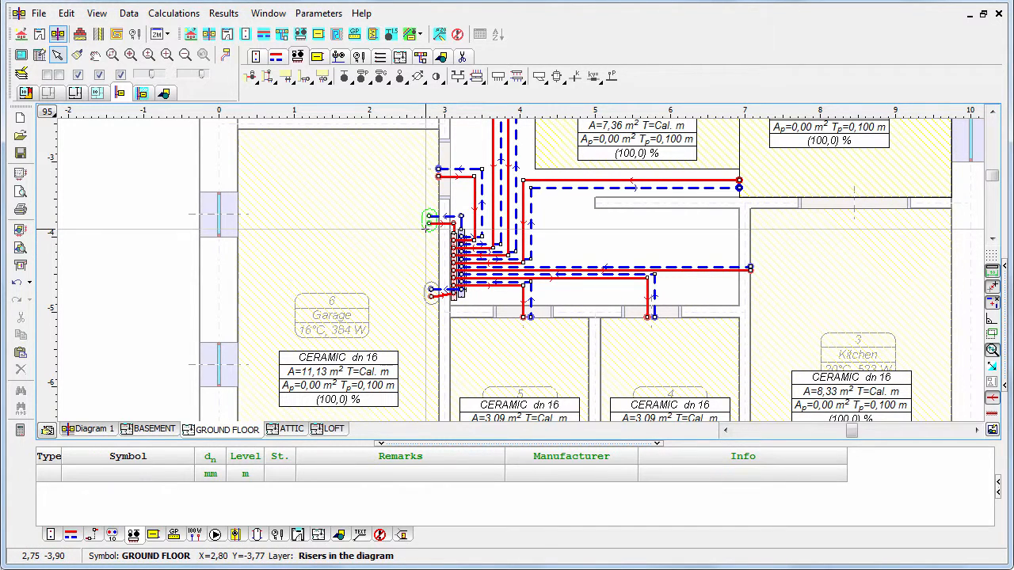
Select the riser on the ground floor plan for copying to the attic
{"action": "left_click", "coordinate": [430, 221]}
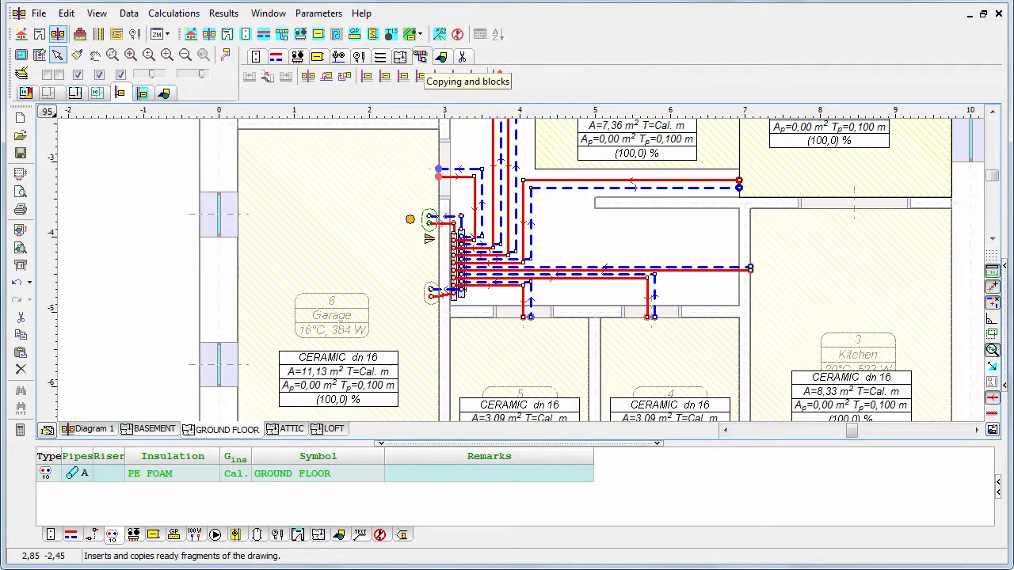
{"action": "mouse_move", "coordinate": [268, 75]}
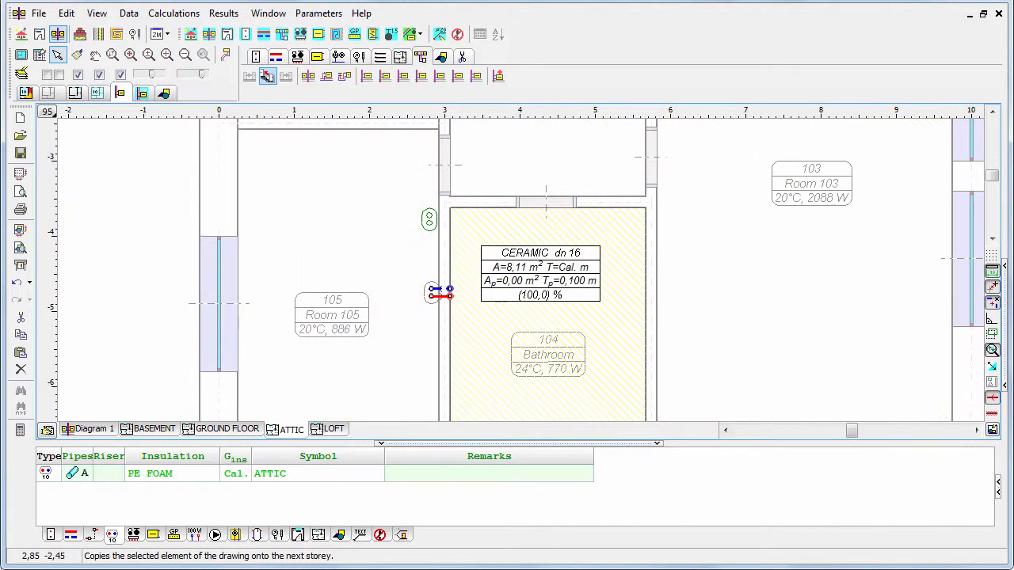
{"action": "mouse_move", "coordinate": [268, 75]}
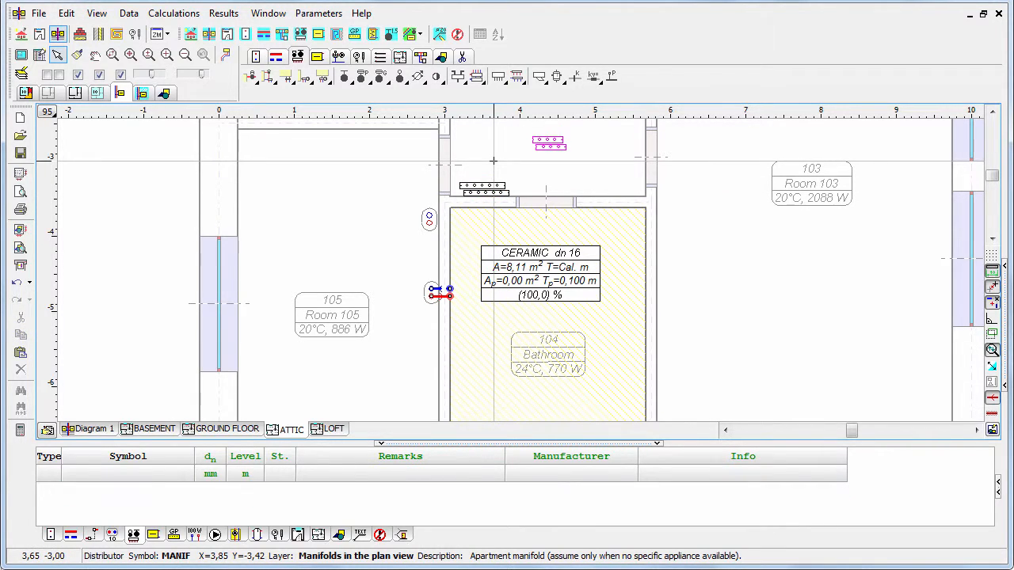
{"action": "mouse_move", "coordinate": [277, 76]}
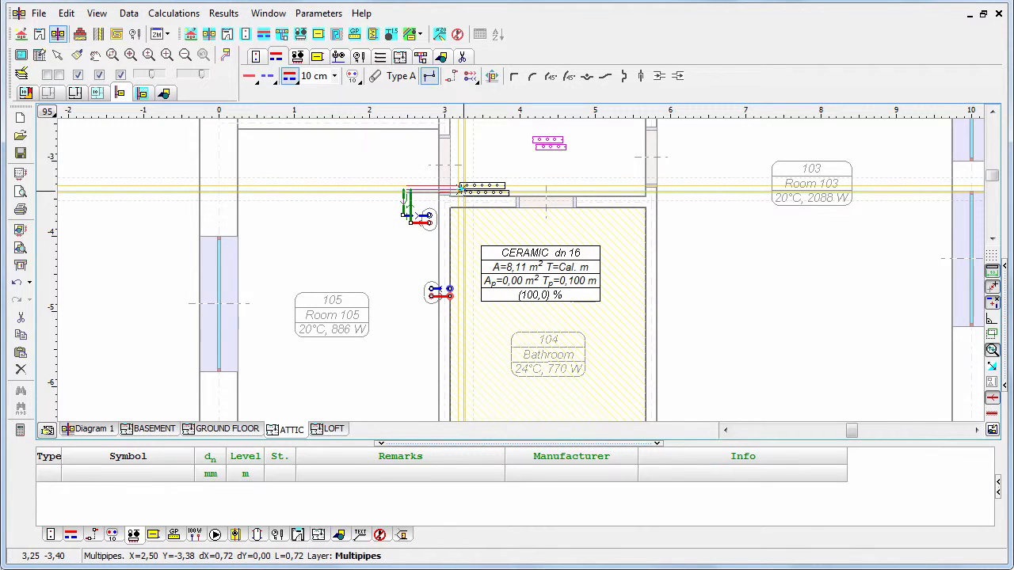
Finish the supply and return pipe run from the riser to the new manifold
{"action": "right_click", "coordinate": [432, 206]}
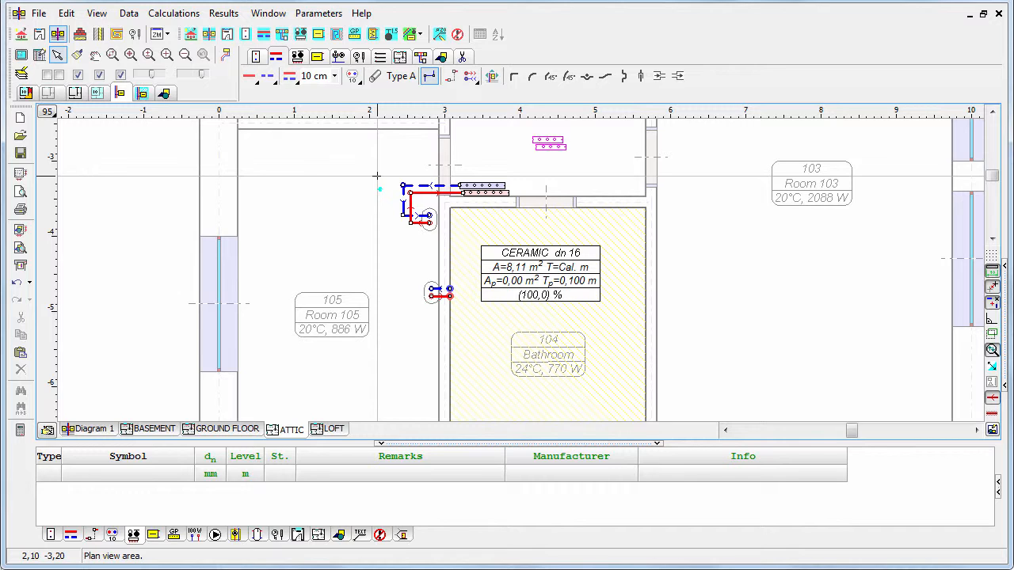
{"action": "mouse_move", "coordinate": [372, 180]}
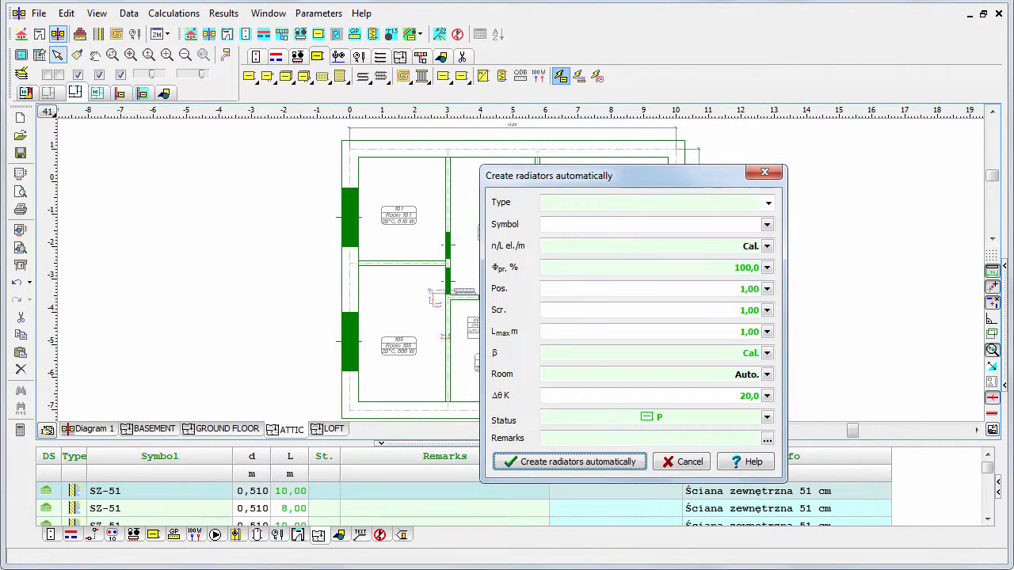
Choose Panel radiator VK with bottom valve as the automatic radiator type
{"action": "left_click", "coordinate": [765, 203]}
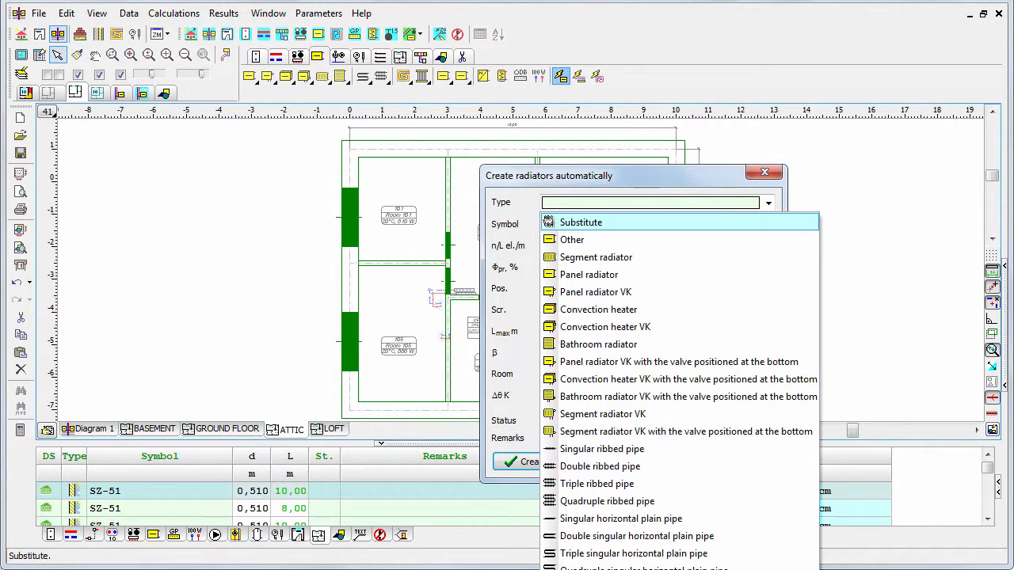
{"action": "mouse_move", "coordinate": [679, 361]}
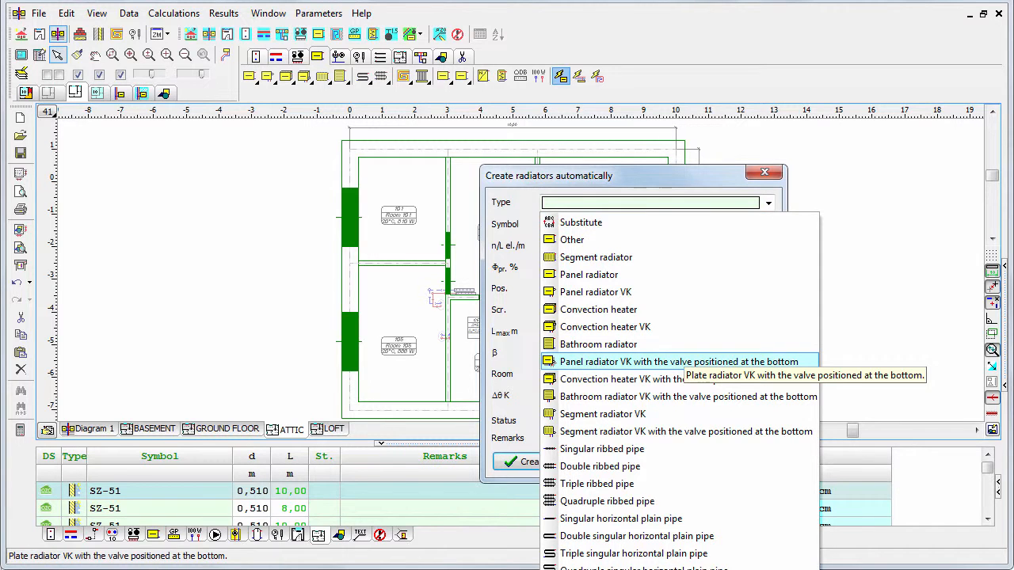
{"action": "left_click", "coordinate": [680, 361]}
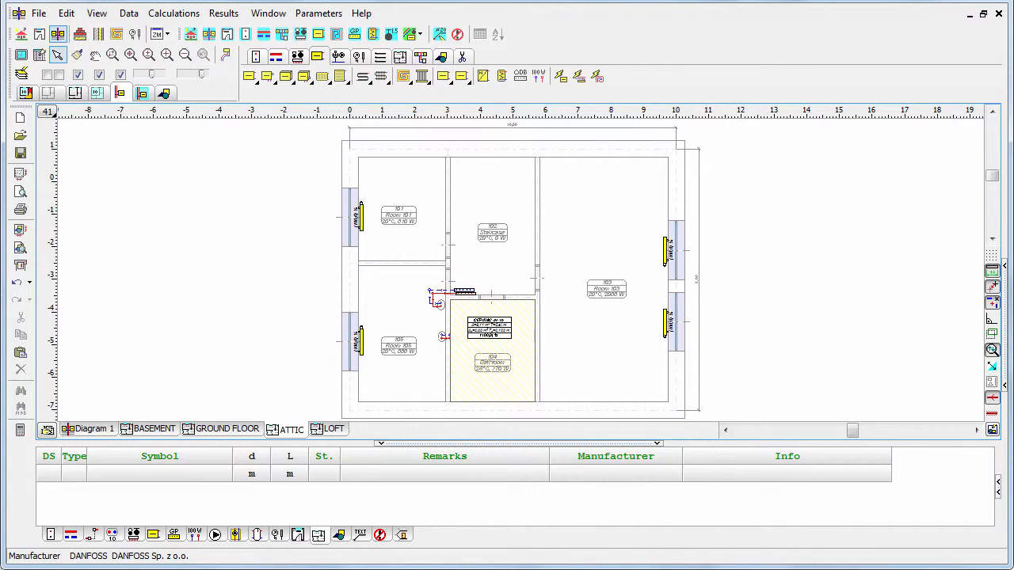
Draw supply and return pipes from the manifold outlets toward the attic radiators
{"action": "left_click", "coordinate": [493, 349]}
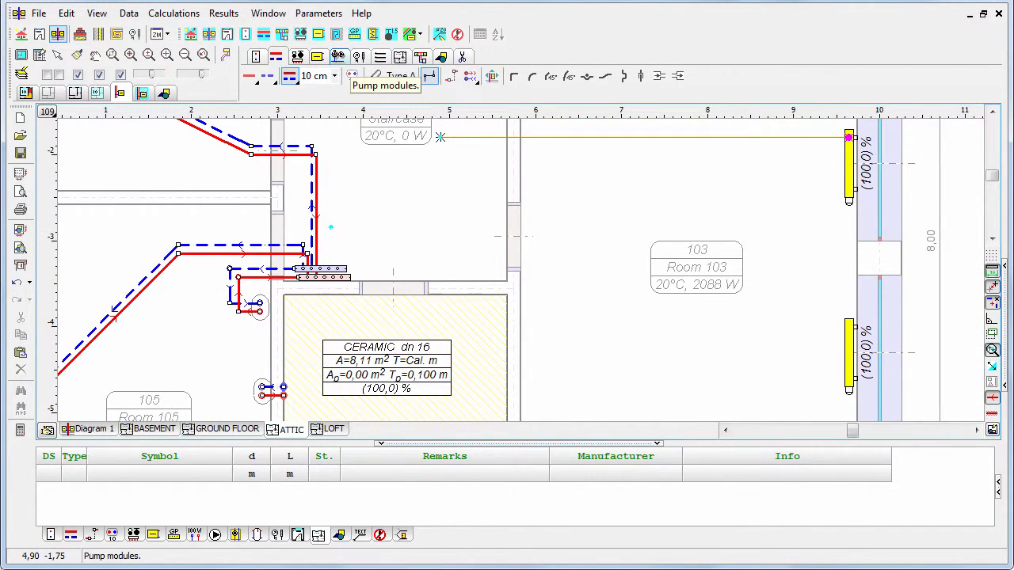
{"action": "mouse_move", "coordinate": [432, 139]}
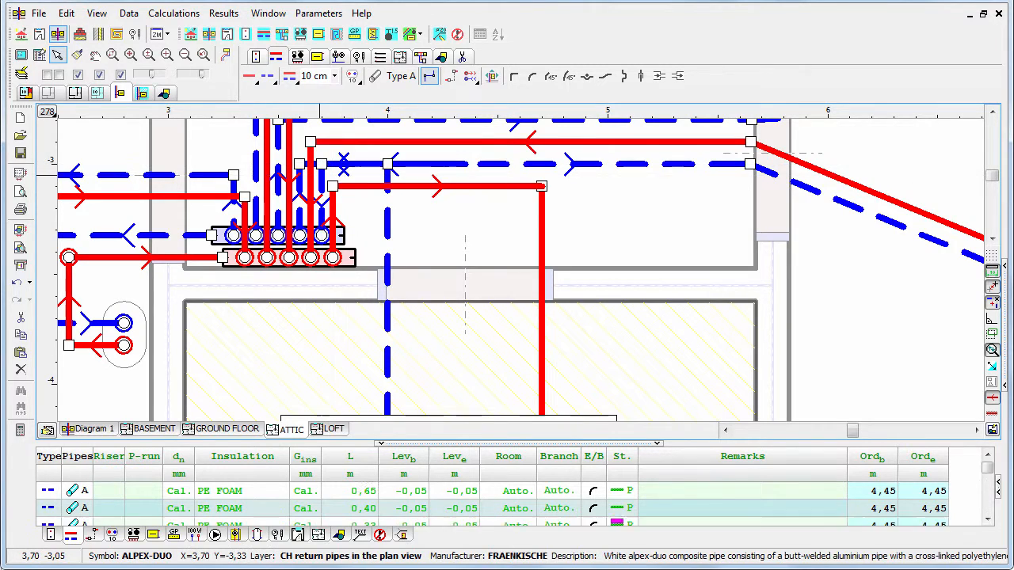
Reconnect the return pipe segment at the crossing beside the manifold
{"action": "left_click", "coordinate": [431, 187]}
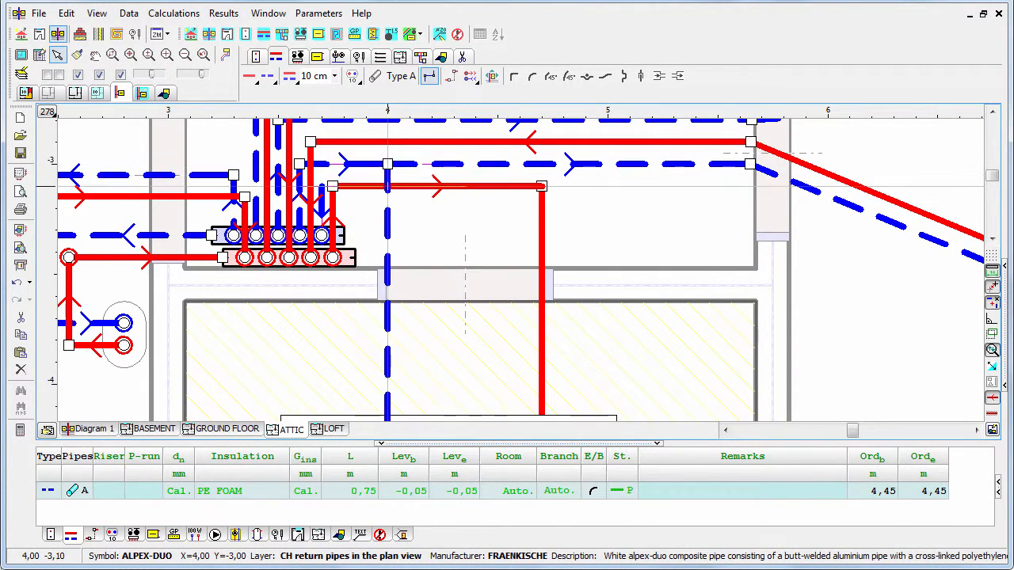
{"action": "left_click", "coordinate": [387, 164]}
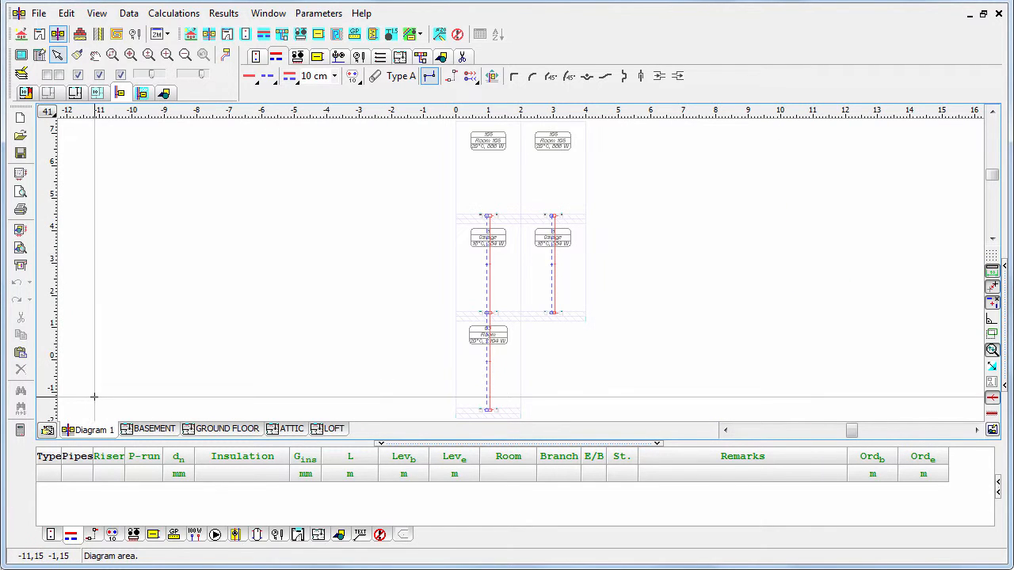
{"action": "mouse_move", "coordinate": [649, 396]}
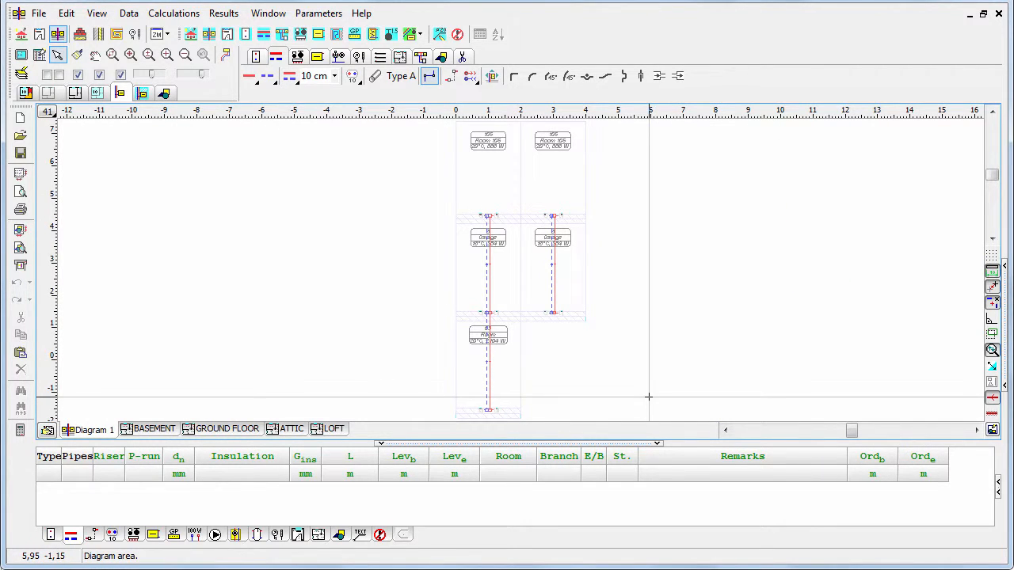